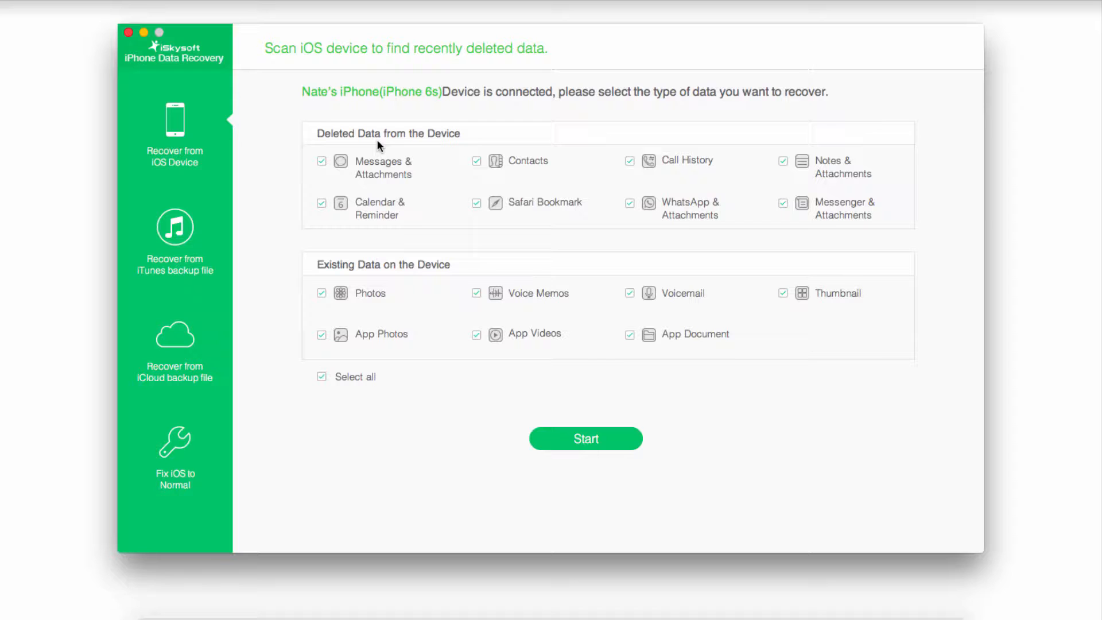
# Step: Limit the device scan to existing data: Photos, Voice Memos, Voicemail, App Photos, App Videos, App Document
pyautogui.click(322, 377)
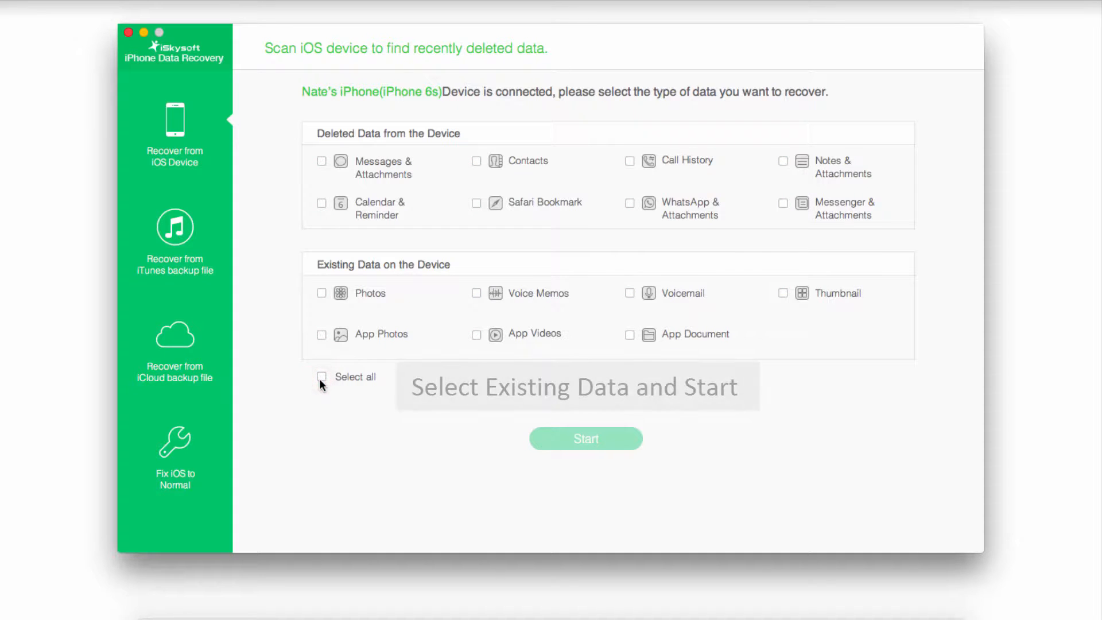
pyautogui.click(322, 293)
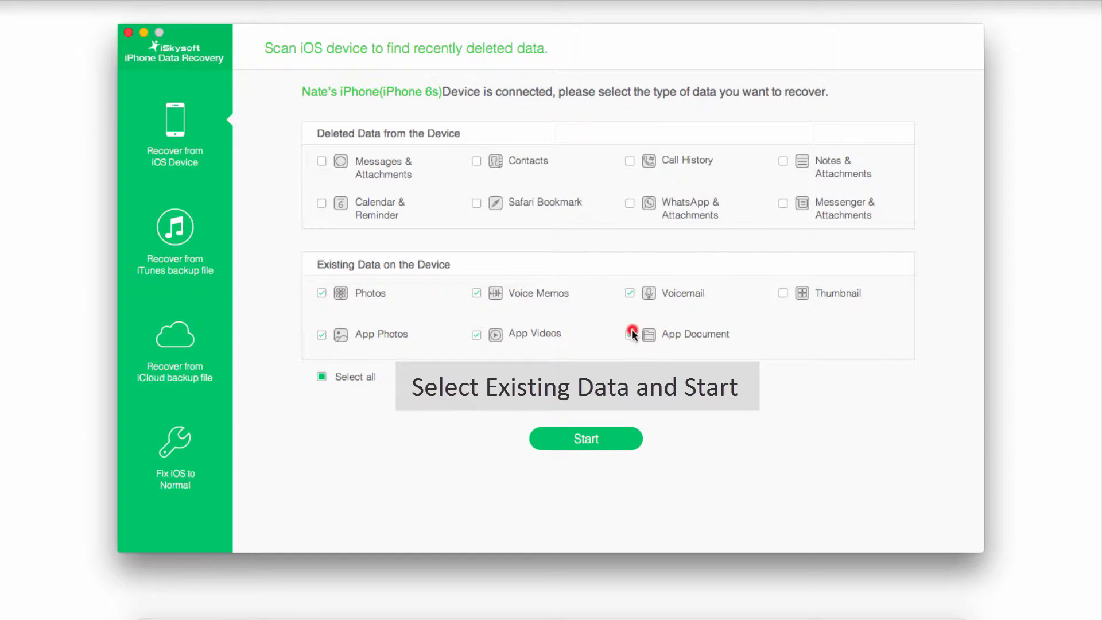
pyautogui.click(585, 438)
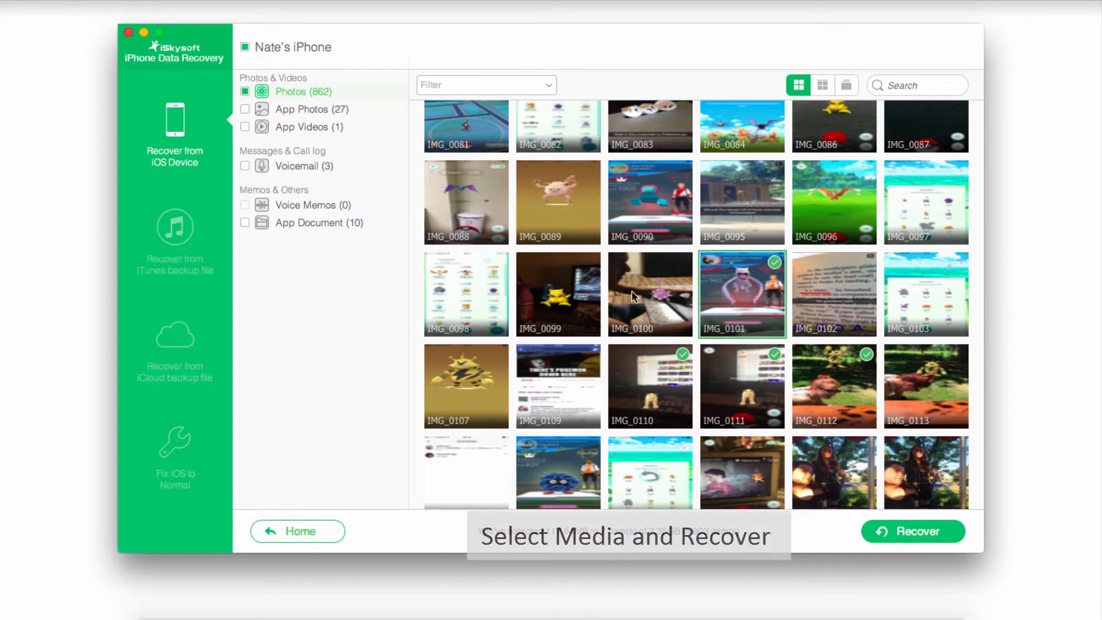
# Step: Check IMG_0100 and recover the checked photos and videos into the Mac's Recovery folder
pyautogui.click(650, 294)
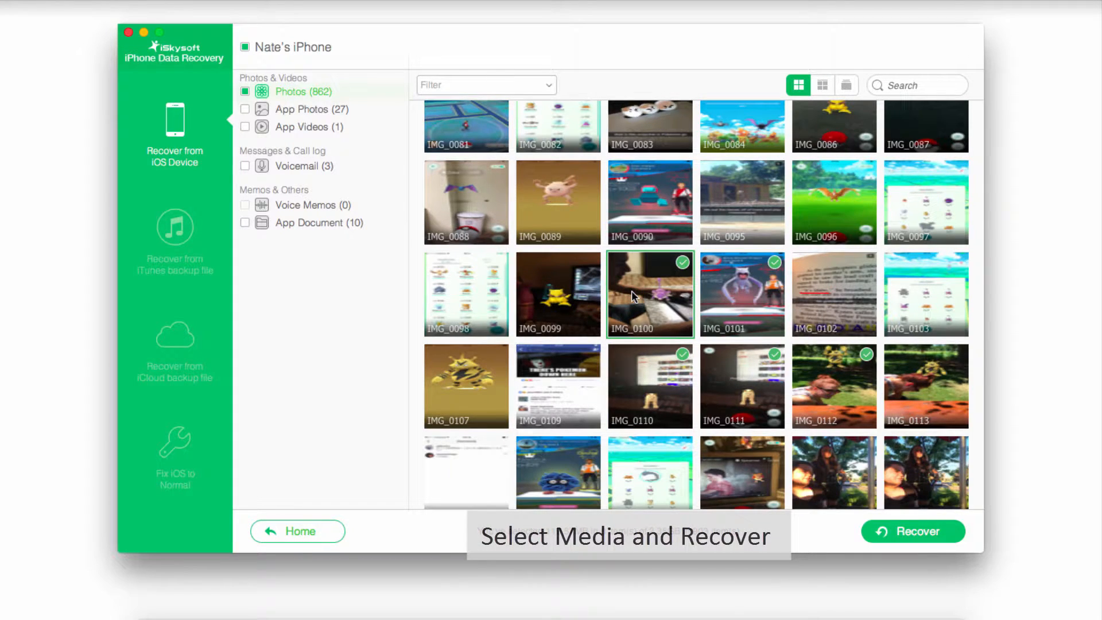
pyautogui.moveTo(888, 537)
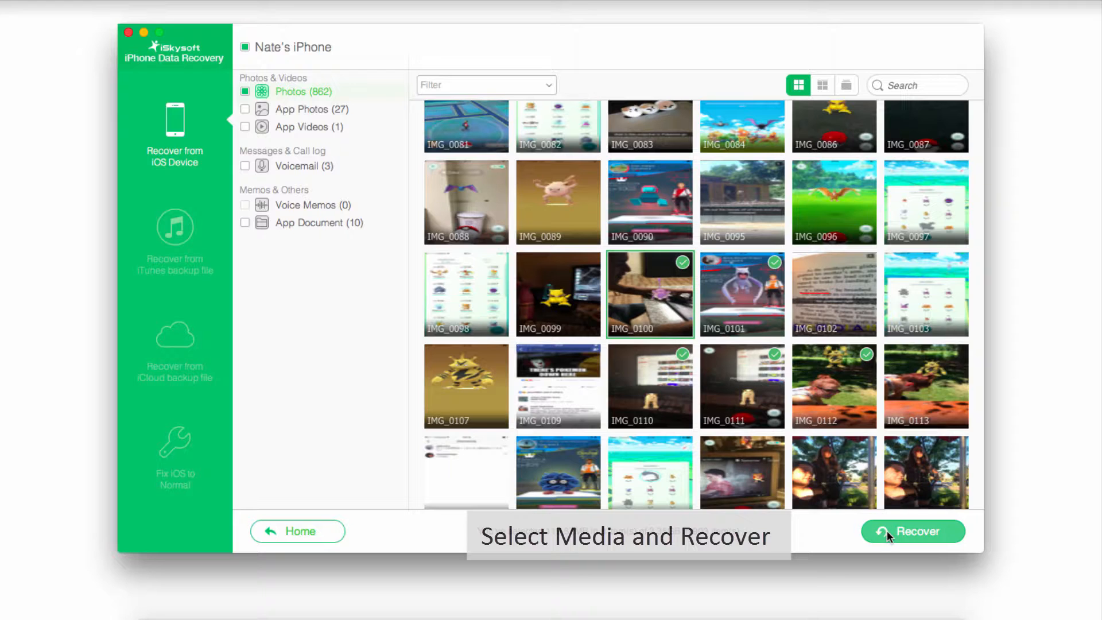
pyautogui.click(913, 531)
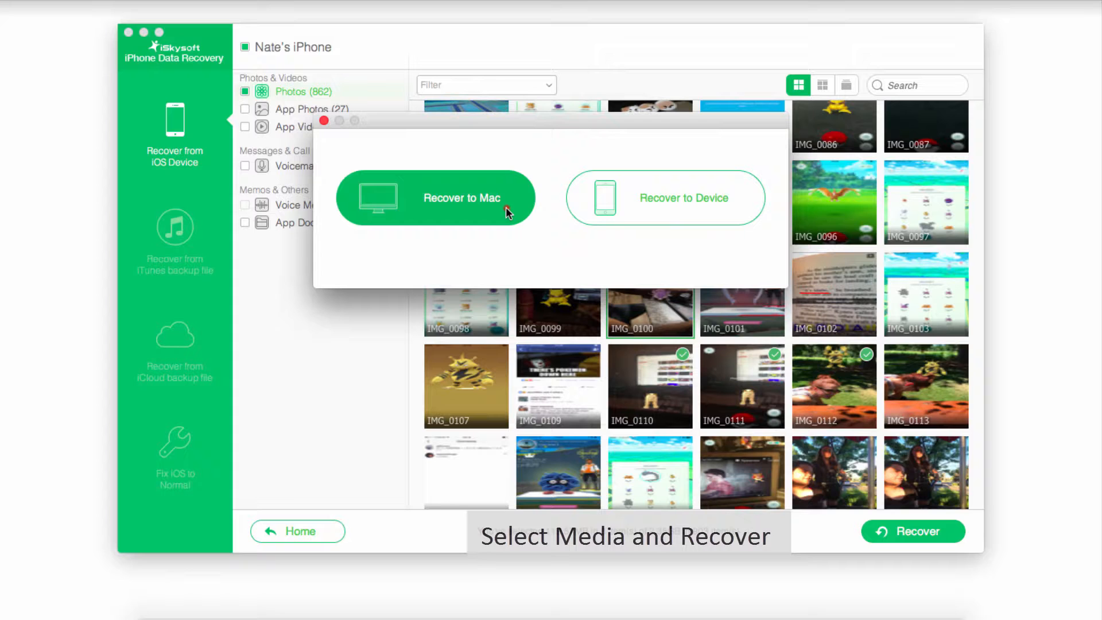
pyautogui.click(461, 198)
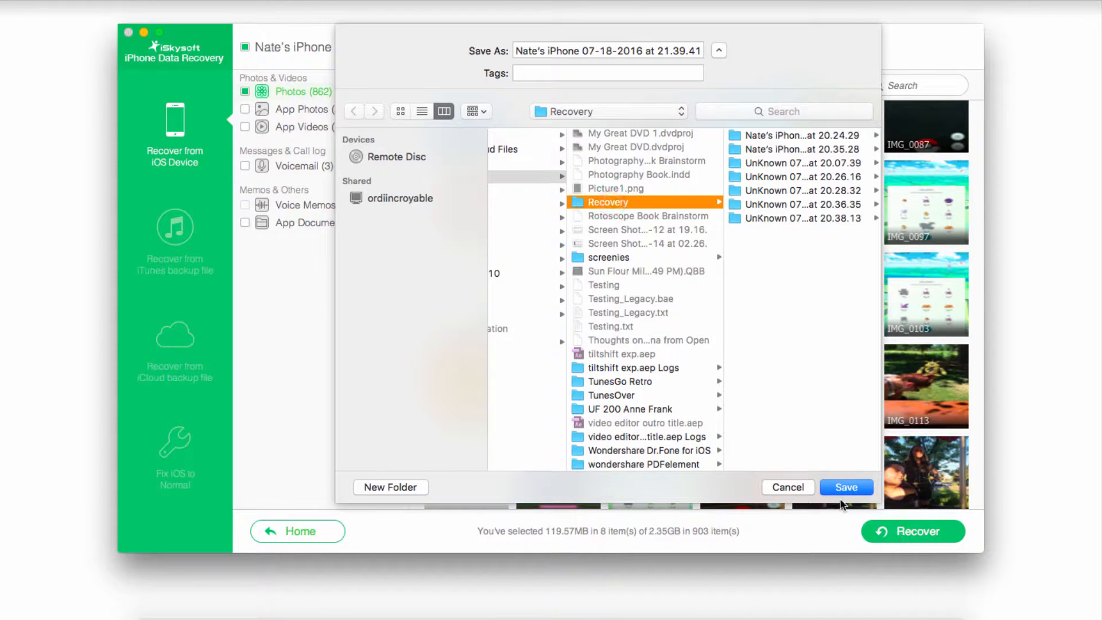
pyautogui.click(846, 487)
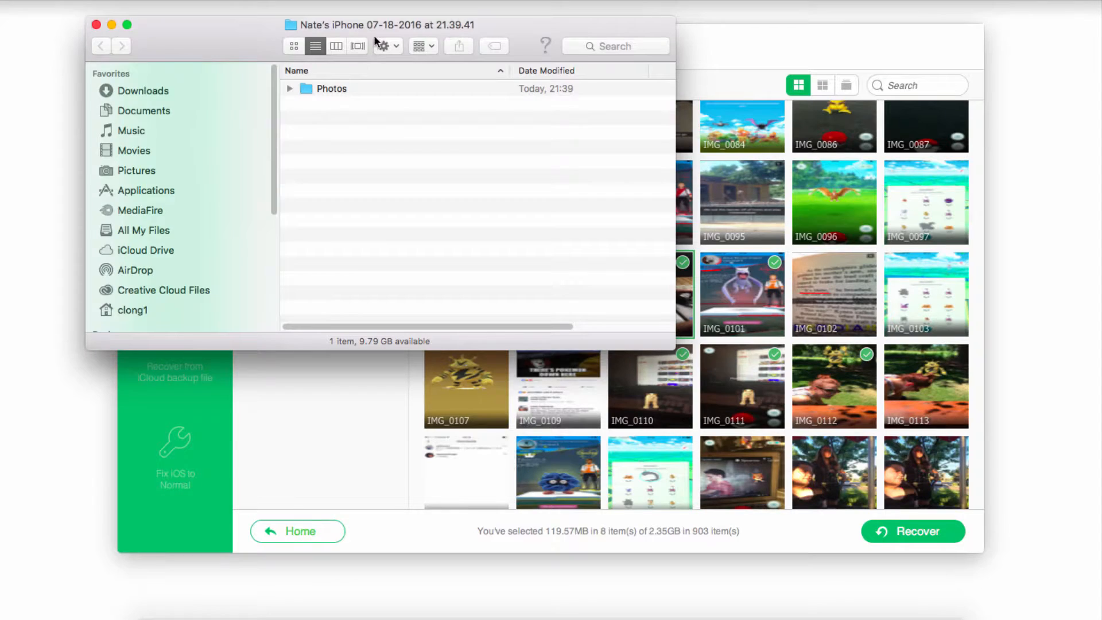
# Step: Expand the recovered Photos folder and inspect 109.jpg and IMG_0110.PNG
pyautogui.click(289, 88)
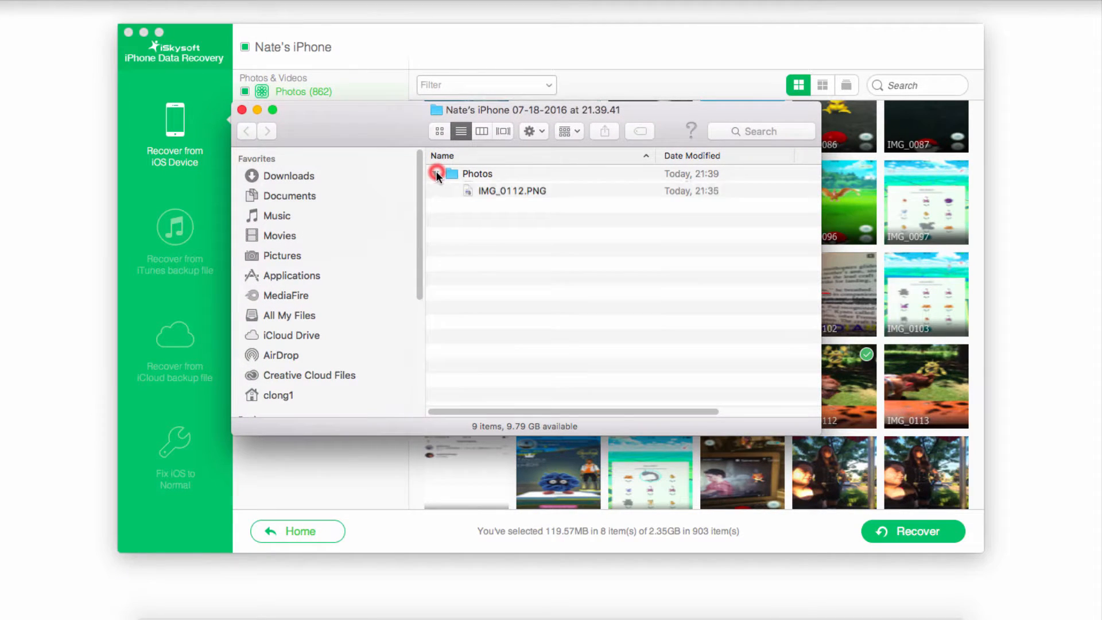
pyautogui.click(437, 174)
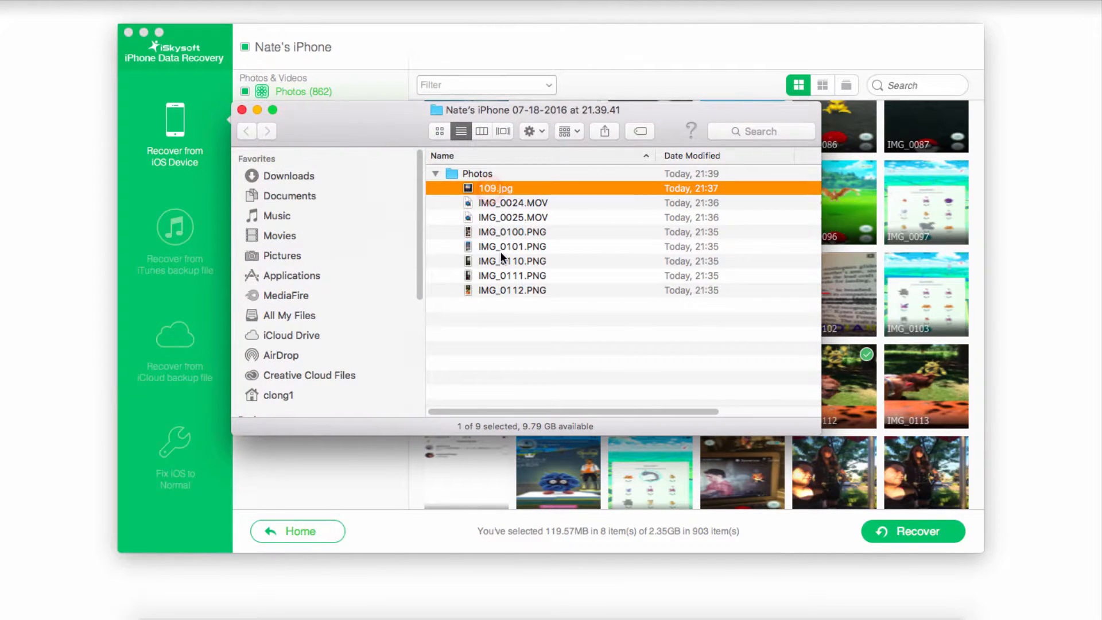
pyautogui.click(512, 260)
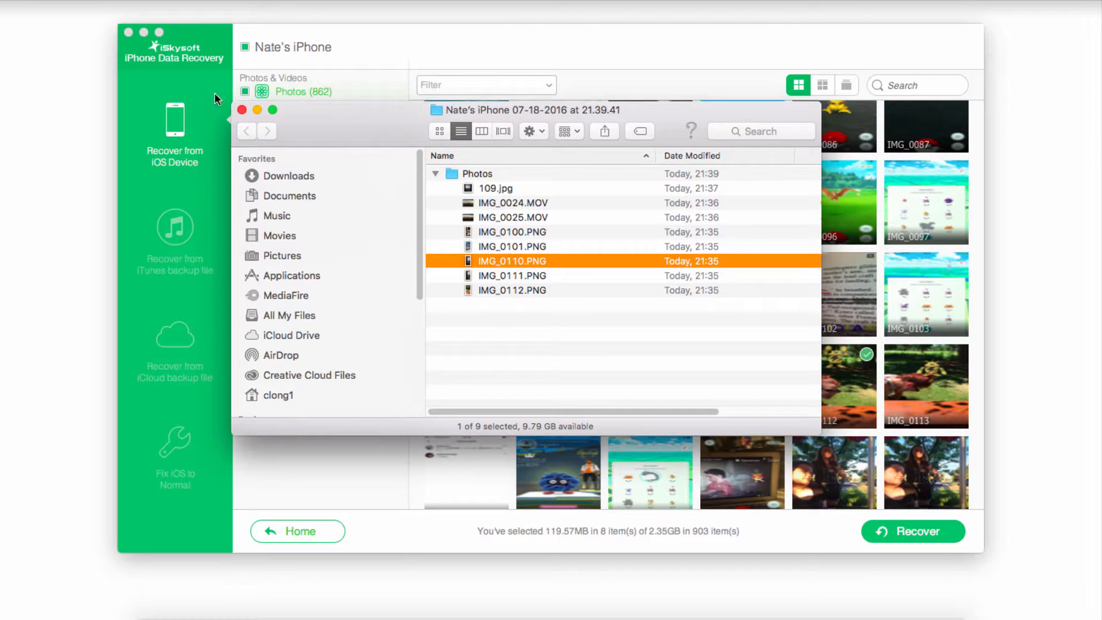
pyautogui.click(175, 227)
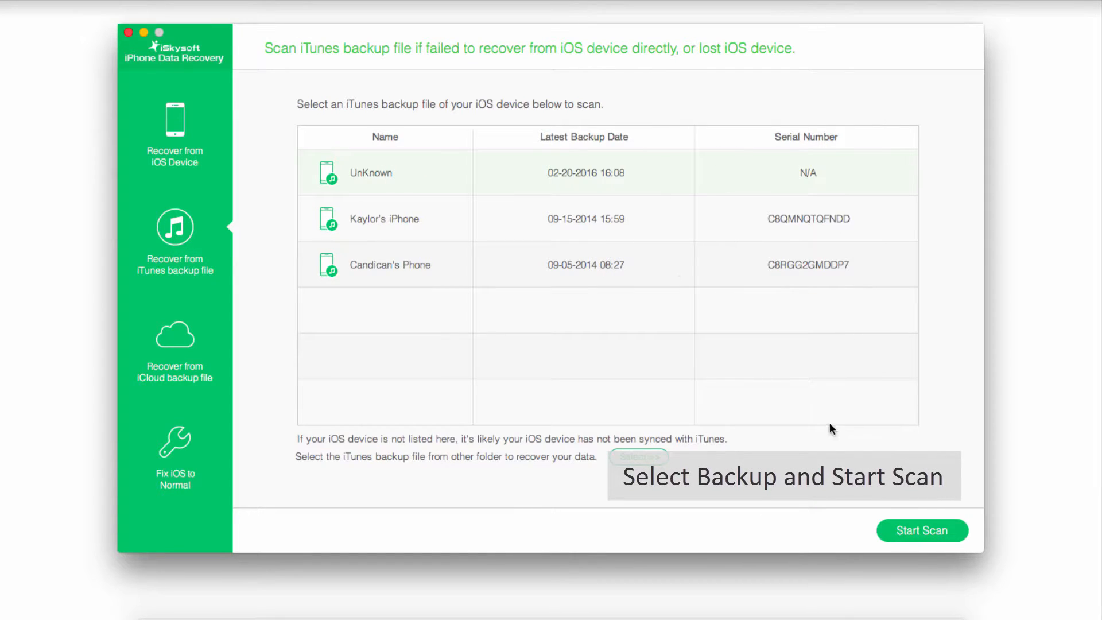
# Step: Scan the UnKnown iTunes backup and save its Calendar and Messages data to the Mac
pyautogui.click(923, 530)
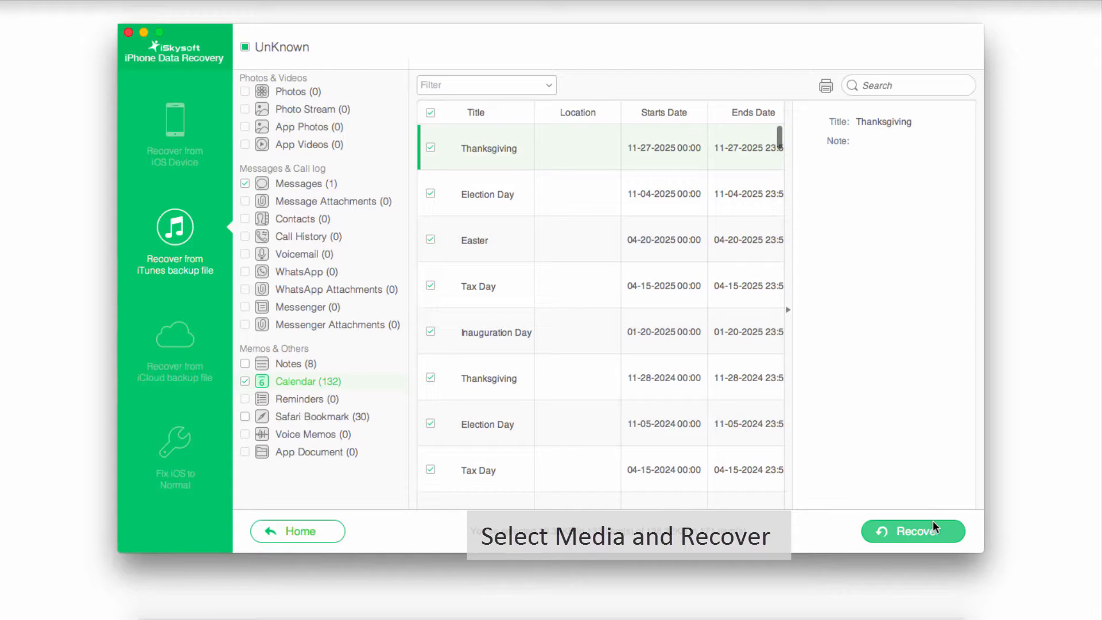
pyautogui.click(913, 531)
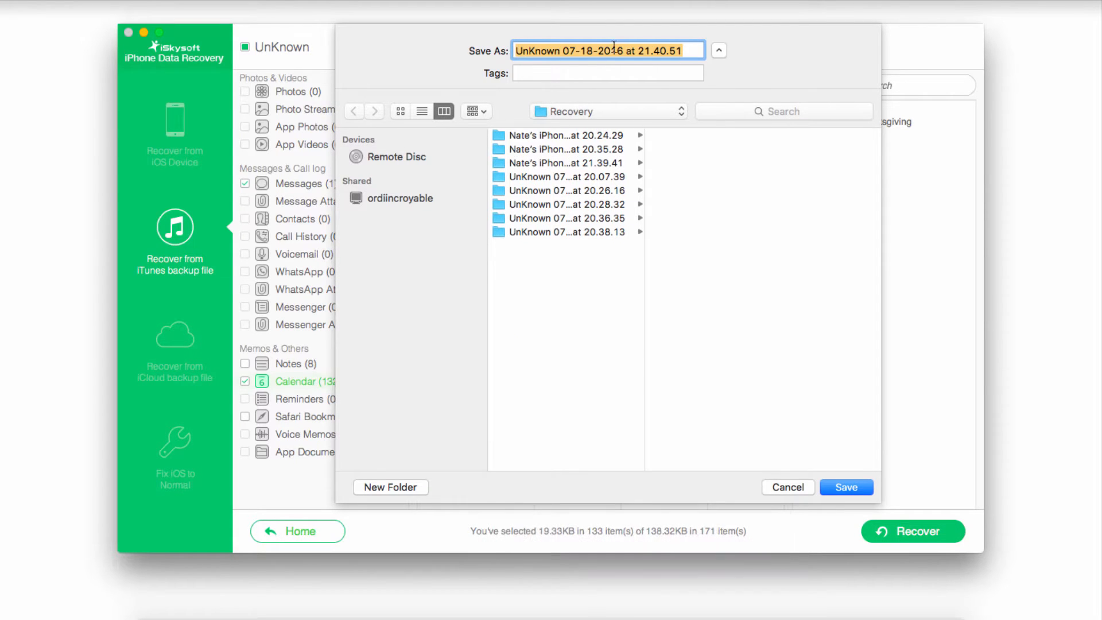
pyautogui.click(847, 487)
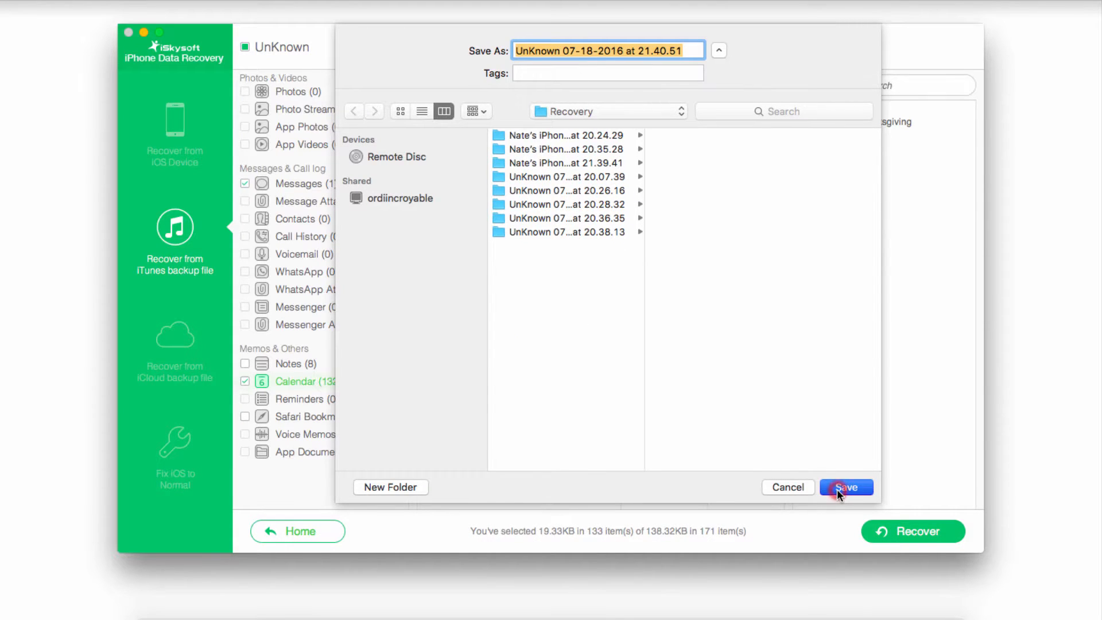
pyautogui.click(846, 486)
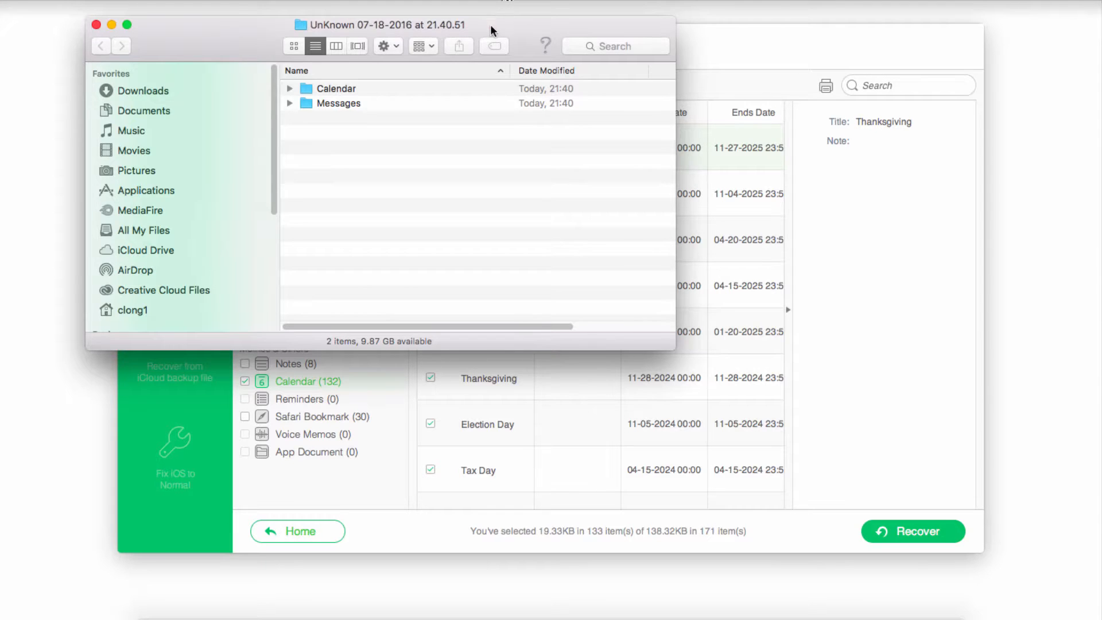
# Step: Expand Messages and Calendar to show Calendar.html and the CSV and HTML folders
pyautogui.click(472, 244)
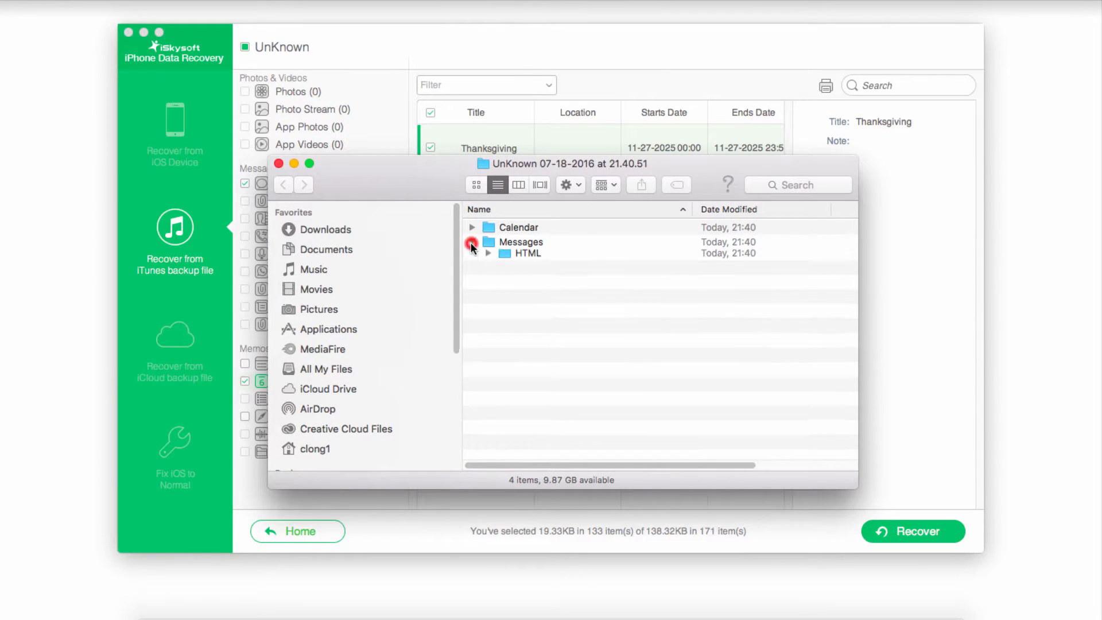
pyautogui.click(473, 243)
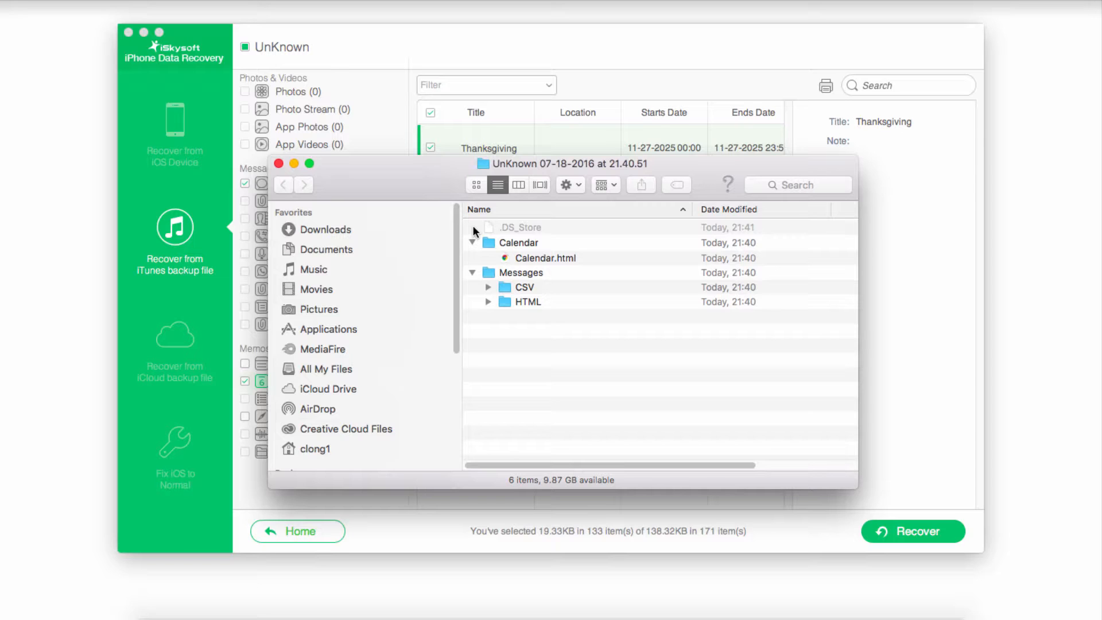
pyautogui.click(175, 344)
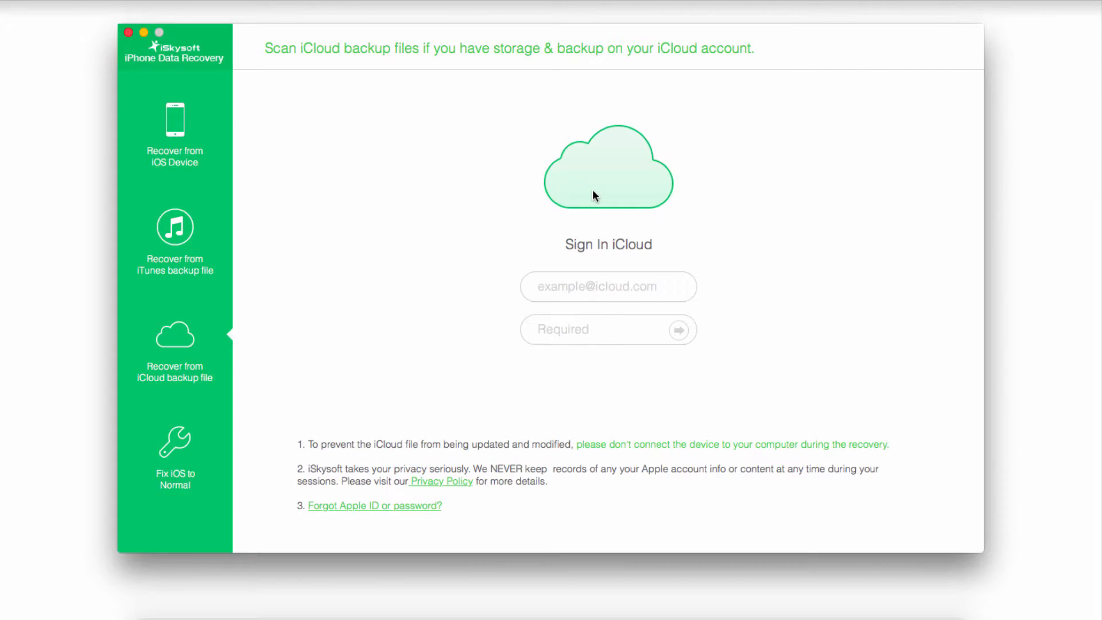
pyautogui.moveTo(145, 381)
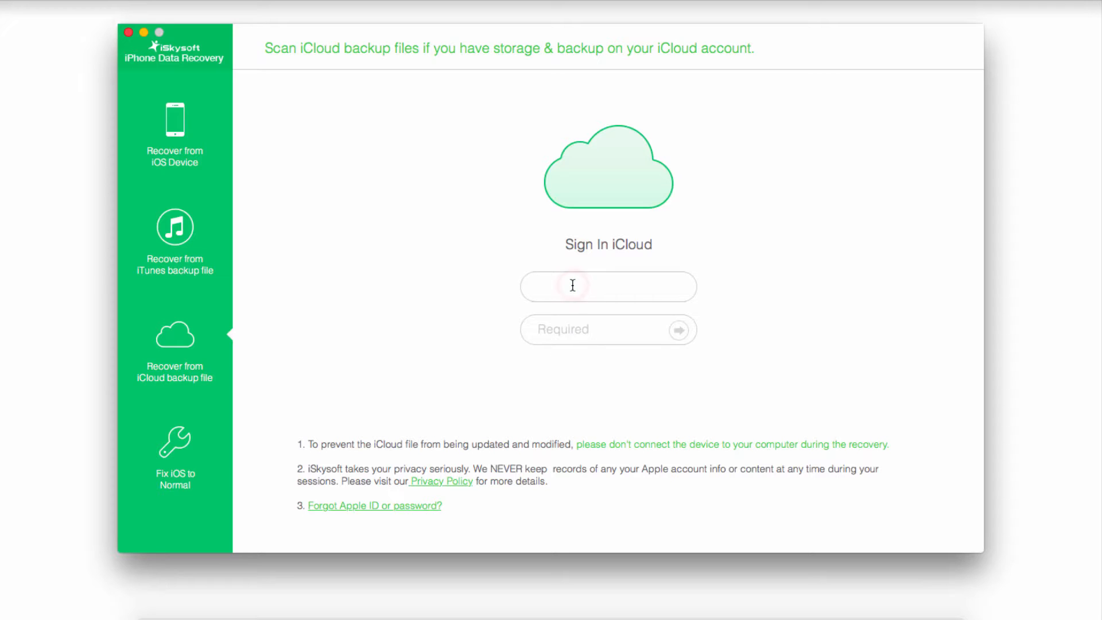
# Step: Sign in to iCloud and accept the no-backup-found prompt with OK
pyautogui.write('n8fis')
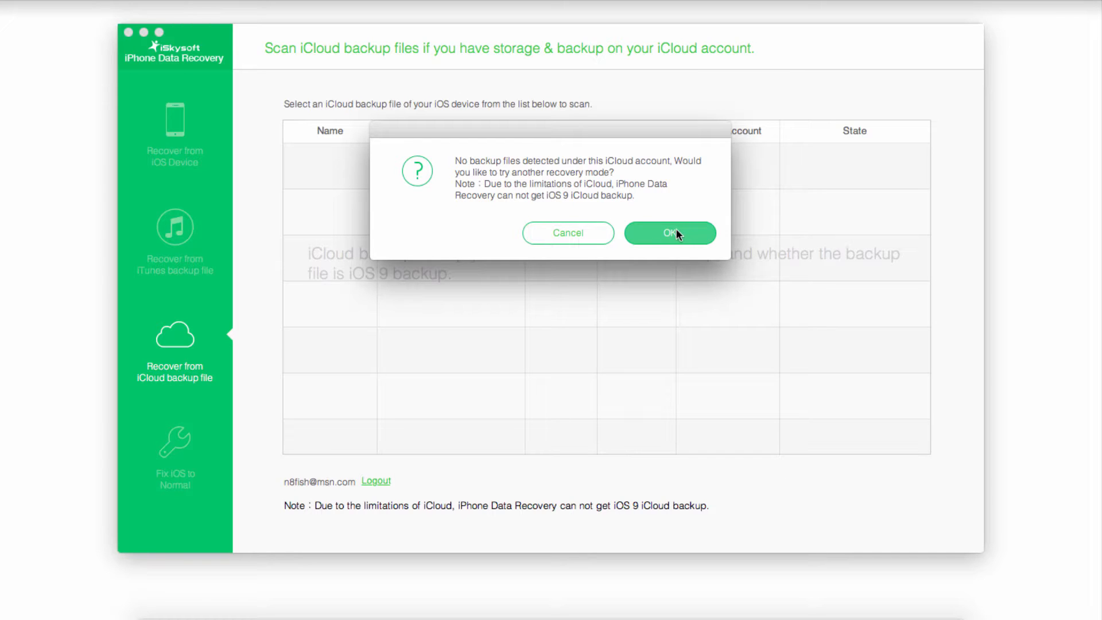
pyautogui.click(670, 232)
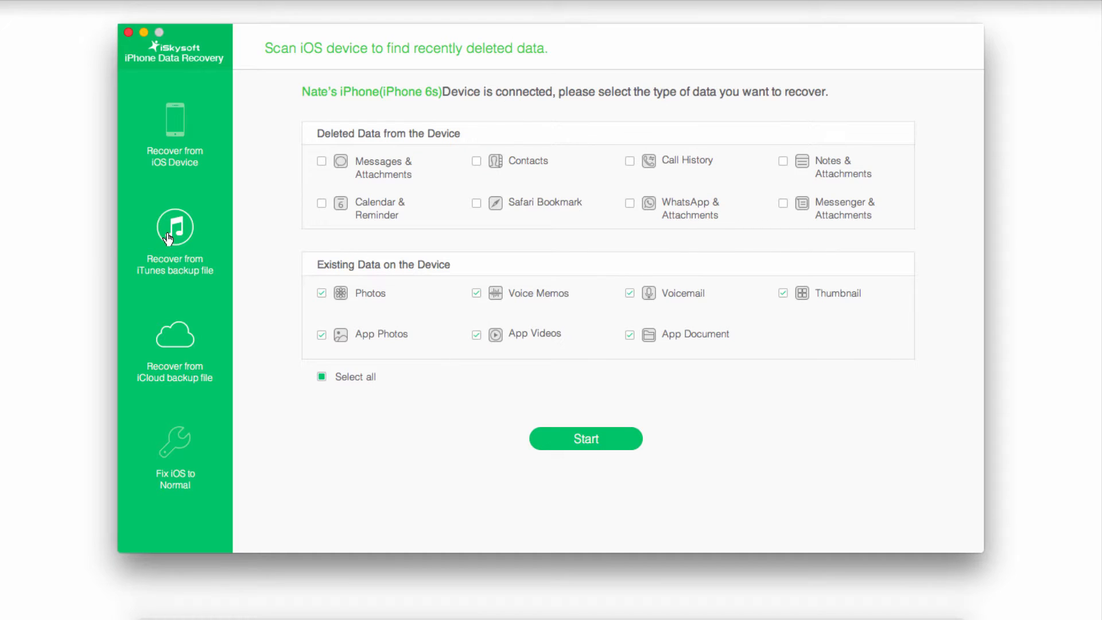
# Step: Rescan the UnKnown backup, tick Messages alongside Calendar, and save both to the Mac
pyautogui.click(175, 227)
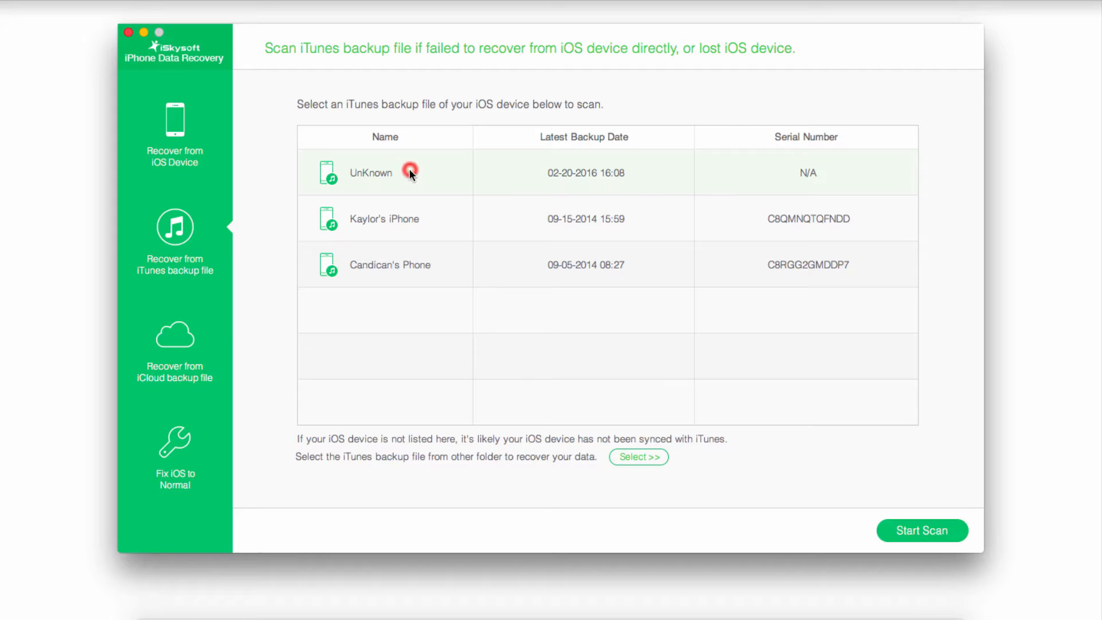
pyautogui.click(924, 531)
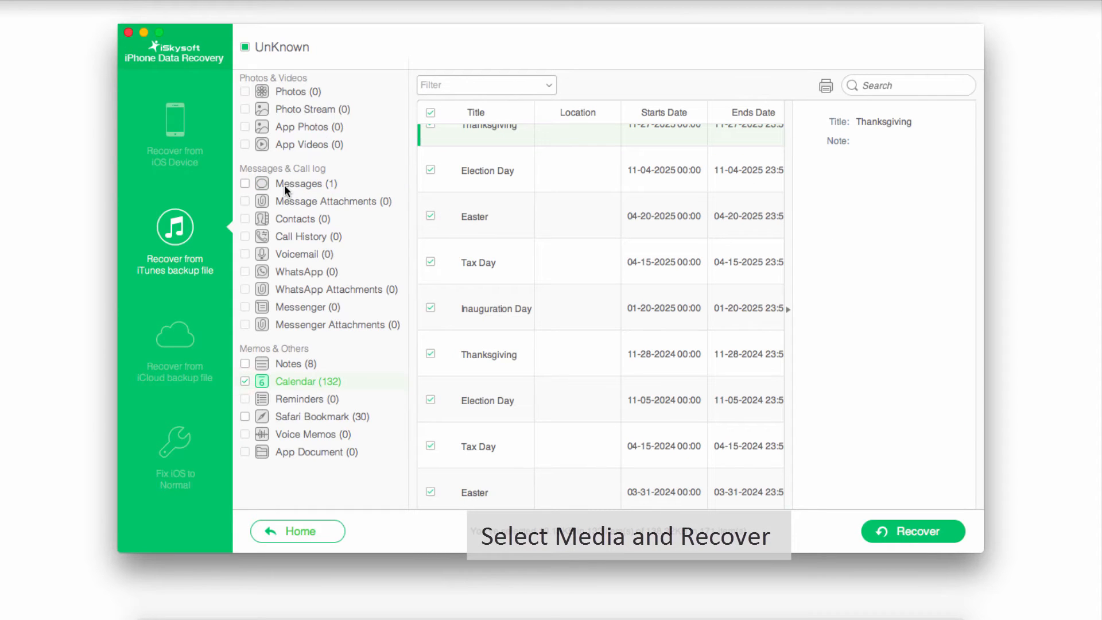
pyautogui.click(299, 183)
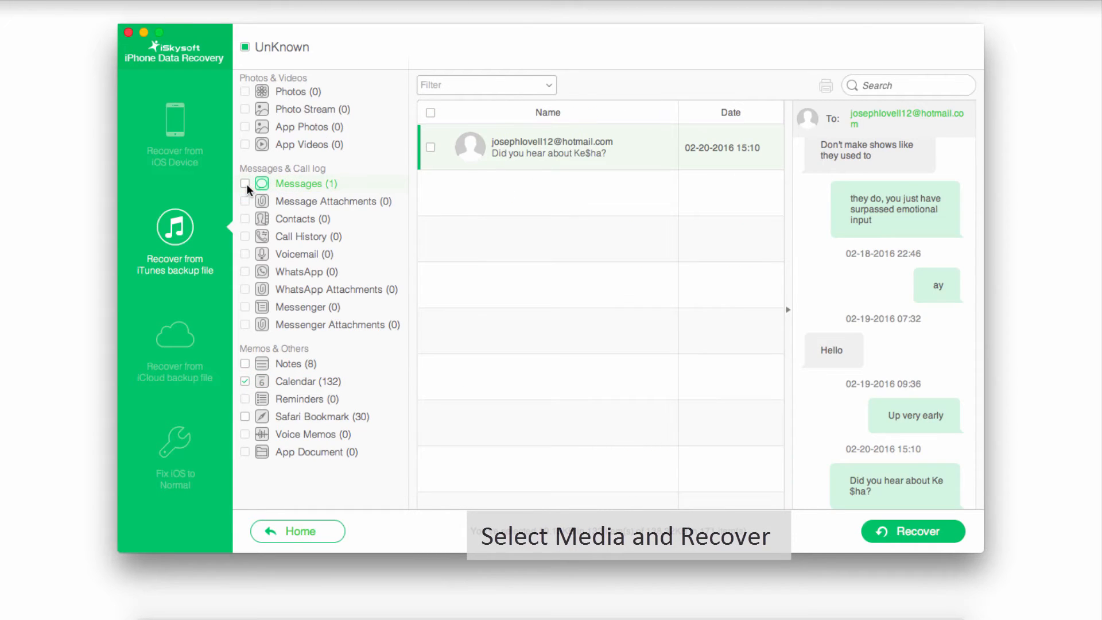
pyautogui.click(245, 184)
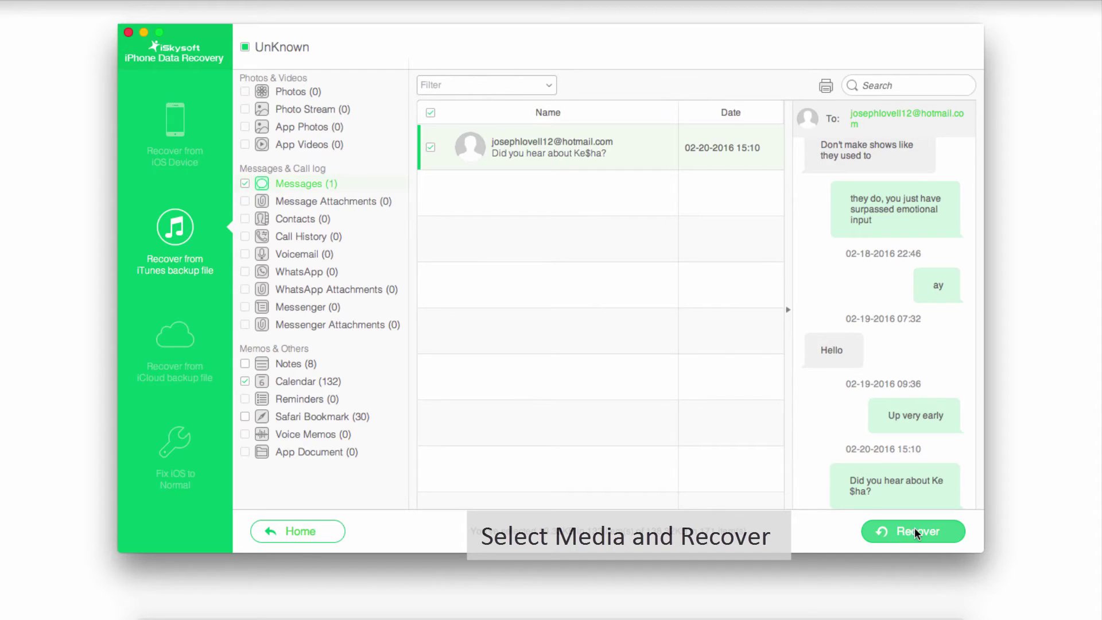
pyautogui.click(913, 532)
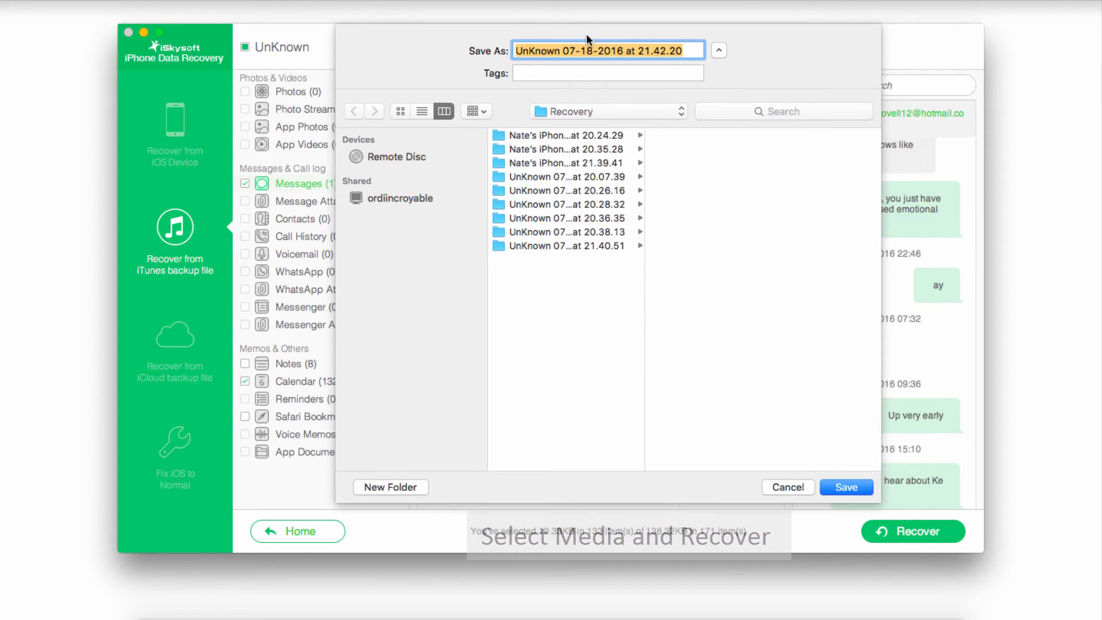
pyautogui.click(719, 50)
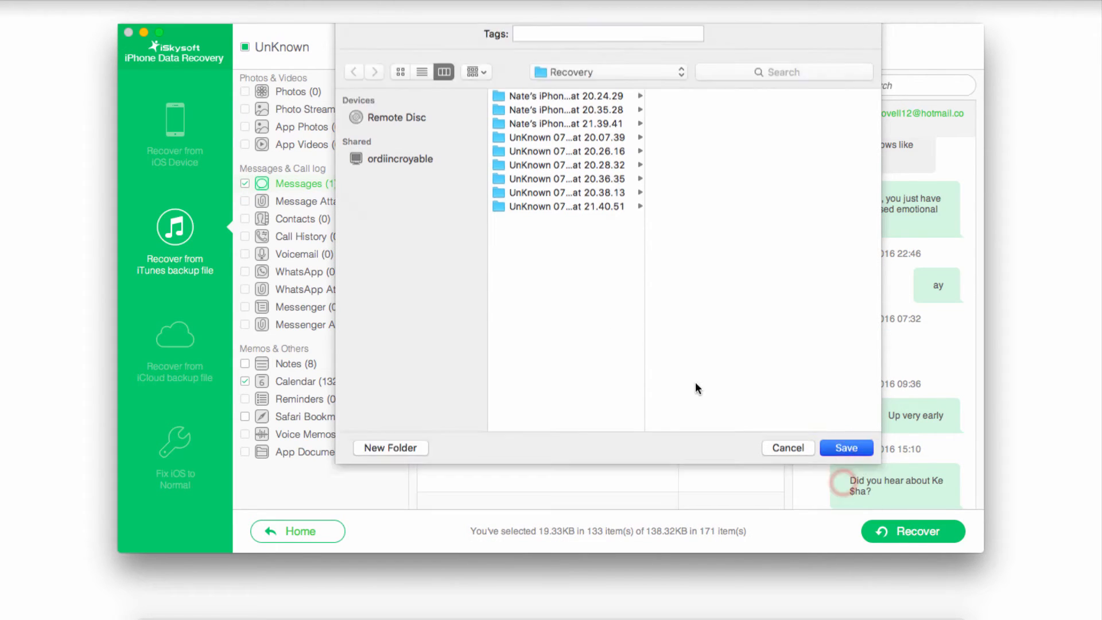
pyautogui.click(846, 447)
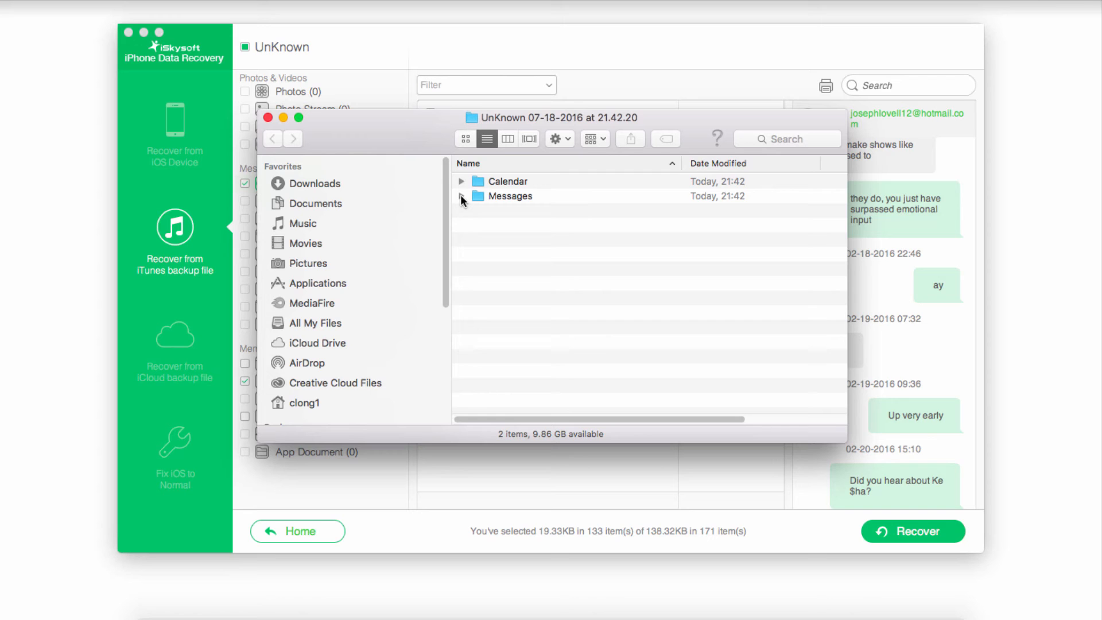
# Step: Expand Calendar and Messages in the 21.42.20 recovery folder
pyautogui.click(461, 197)
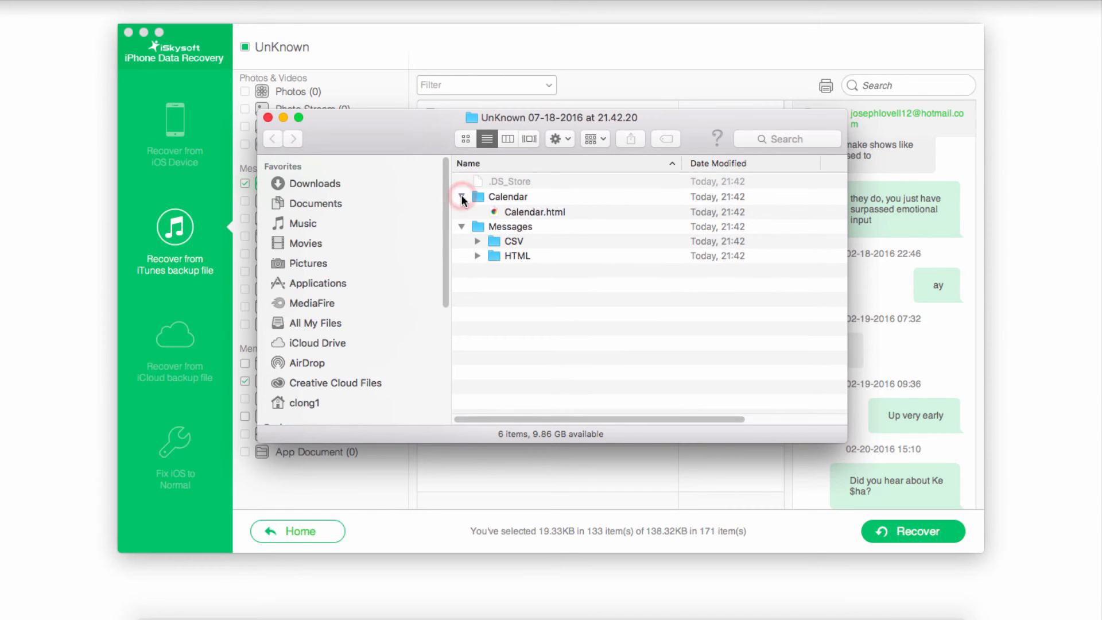